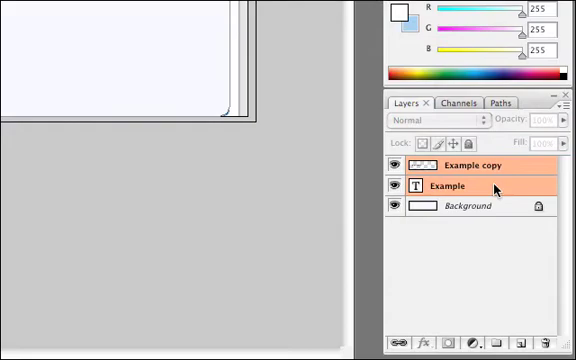
Step: Duplicate the Example layer via its context menu and pick a green foreground colour
right_click(459, 185)
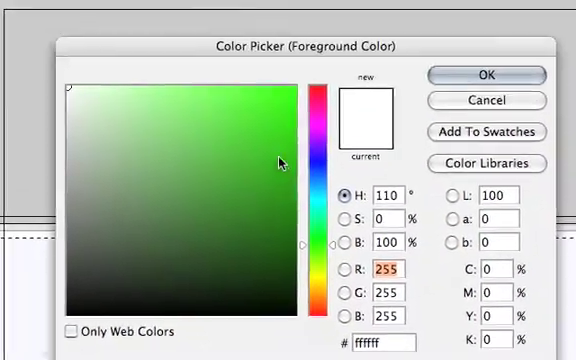
left_click(486, 74)
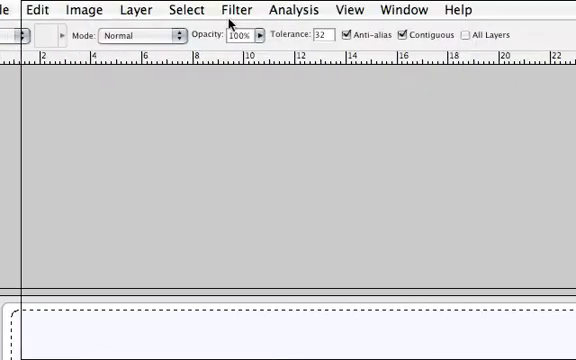
Step: Add a new empty layer from the Layer menu for the banner background
left_click(96, 9)
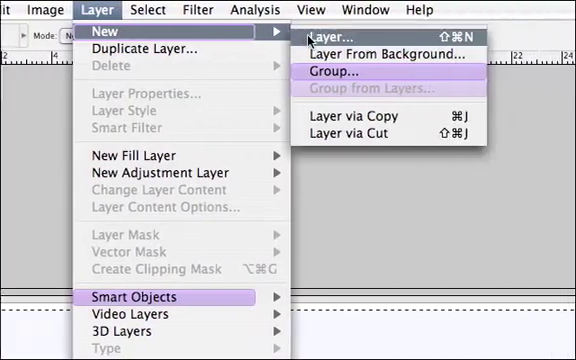
left_click(340, 71)
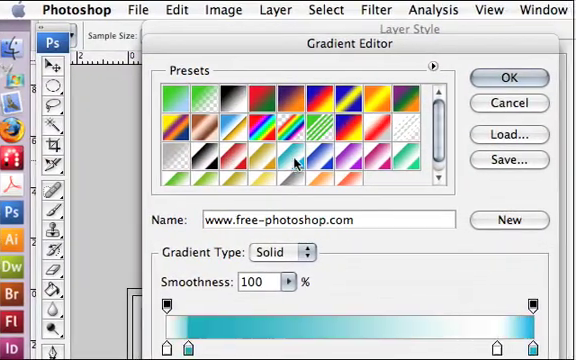
Step: Apply a Gradient Overlay running from dark green to bright green at 90 degrees to the banner layer
left_click(186, 97)
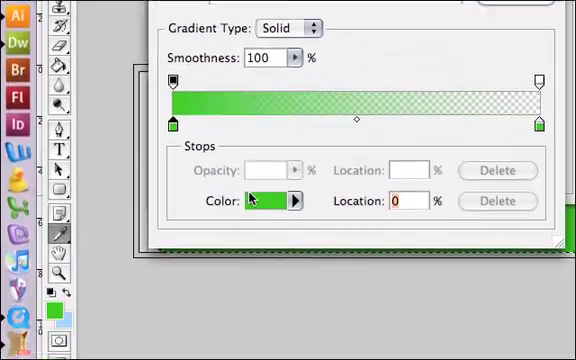
left_click(286, 201)
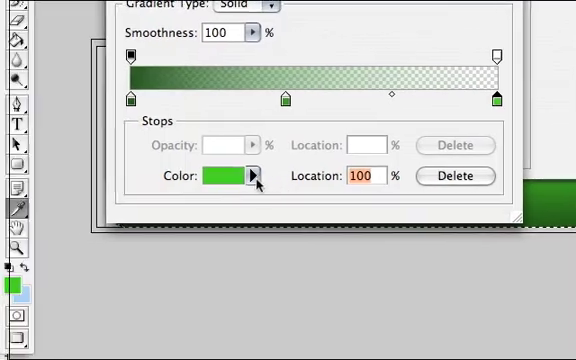
left_click(224, 175)
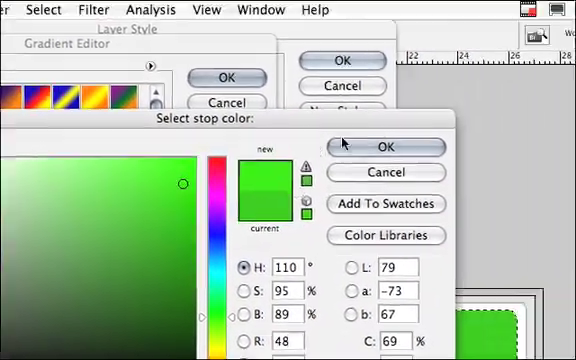
left_click(384, 145)
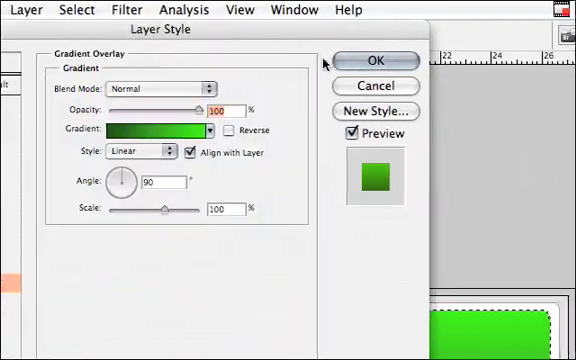
left_click(377, 60)
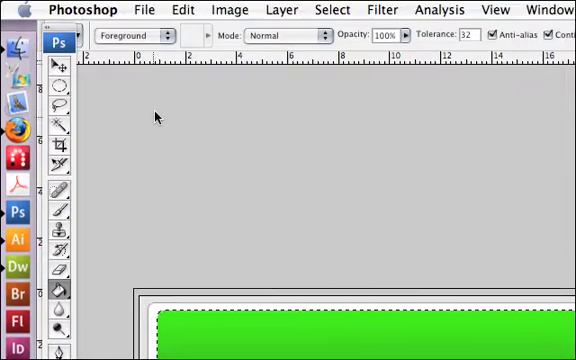
Step: Create a second new layer named Layer 2 above the green banner
left_click(296, 9)
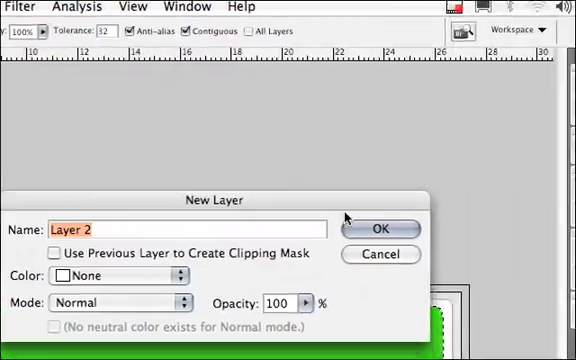
left_click(381, 227)
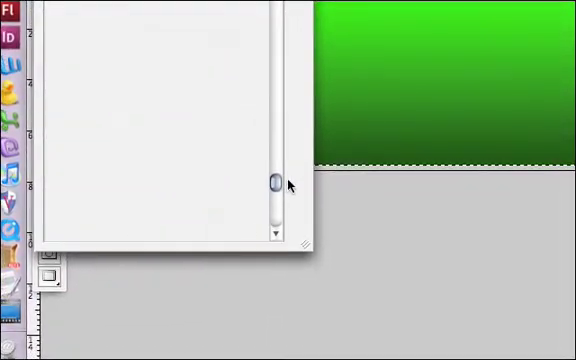
Step: Browse the Brush Preset picker down to the tree brushes for painting on Layer 2
left_click_drag(275, 182, 285, 187)
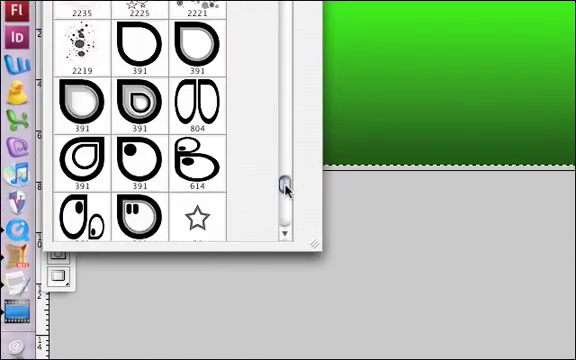
scroll("down", 3)
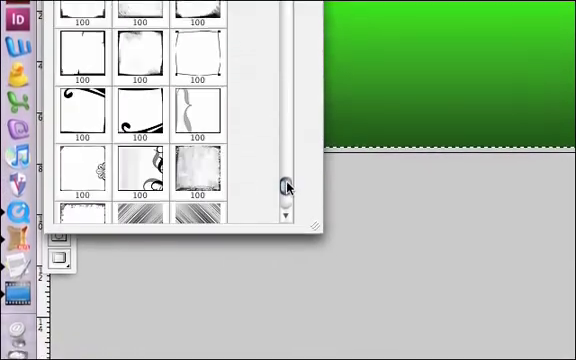
scroll("down", 3)
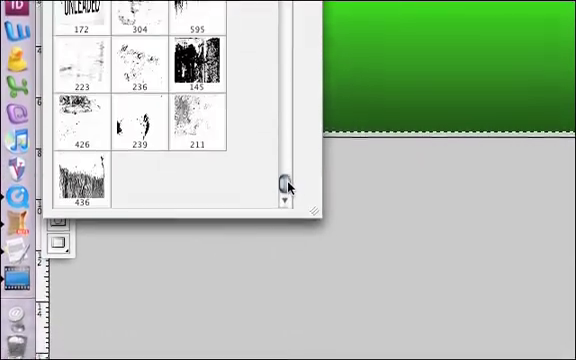
scroll("down", 3)
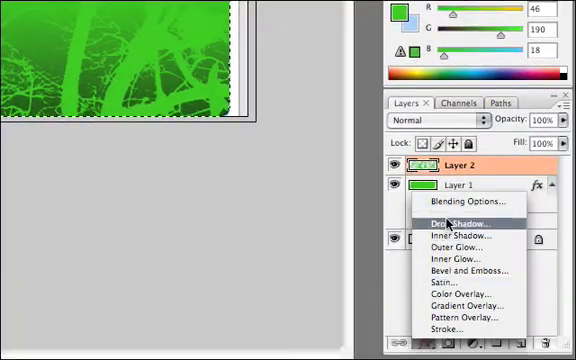
Step: Add a Color Overlay effect in dark olive to the tree silhouette layer
left_click(461, 221)
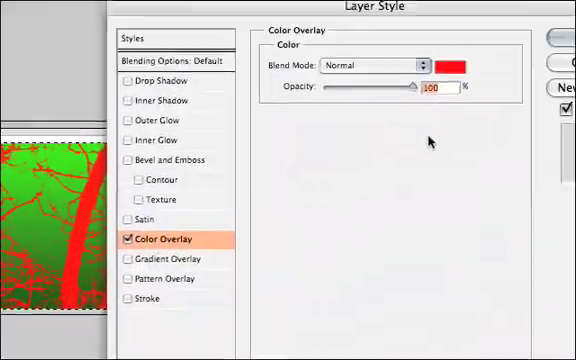
left_click(452, 65)
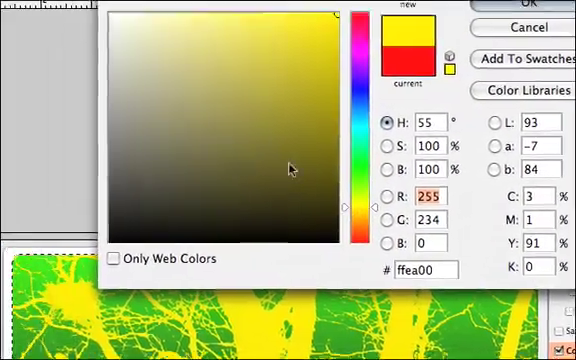
left_click(310, 190)
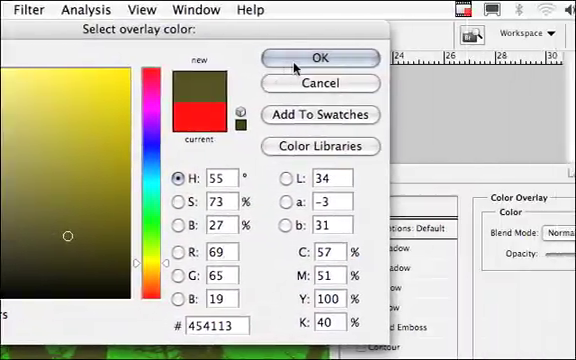
left_click(320, 57)
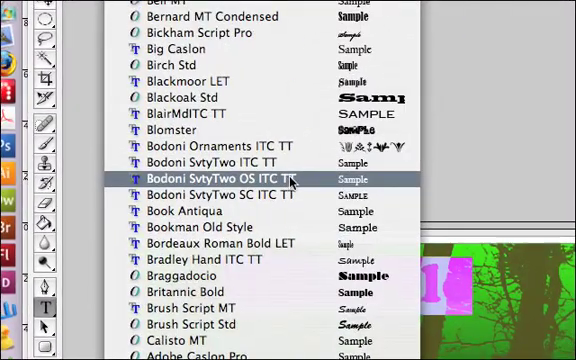
Step: Scroll the font family list to choose a typeface for the banner title
scroll("up", 3)
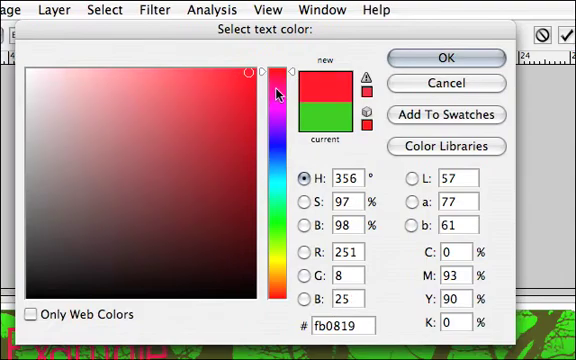
Step: Pick a darker red for the title text in the Select text color dialog
left_click(199, 146)
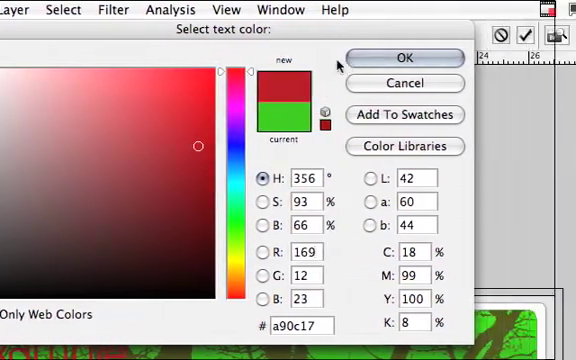